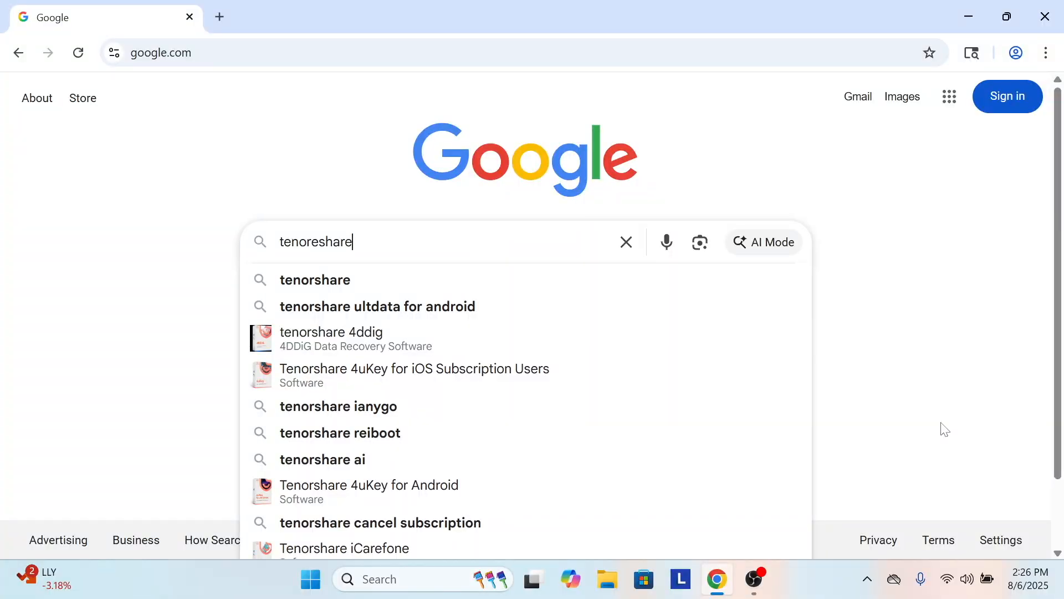
Run the Google search for Tenorshare and land on its results page.
left_click(314, 280)
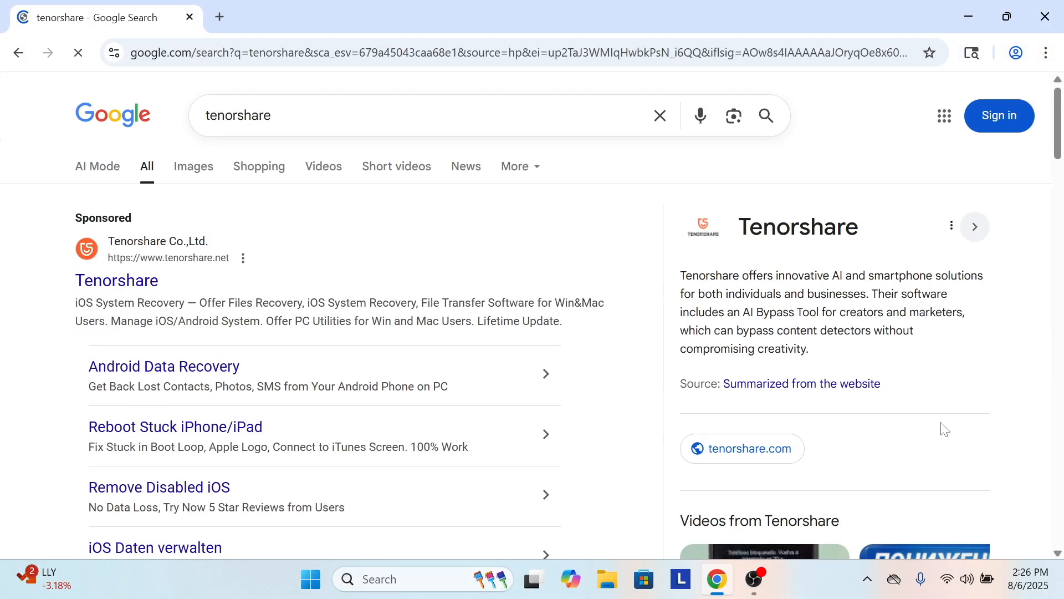
mouse_move(426, 397)
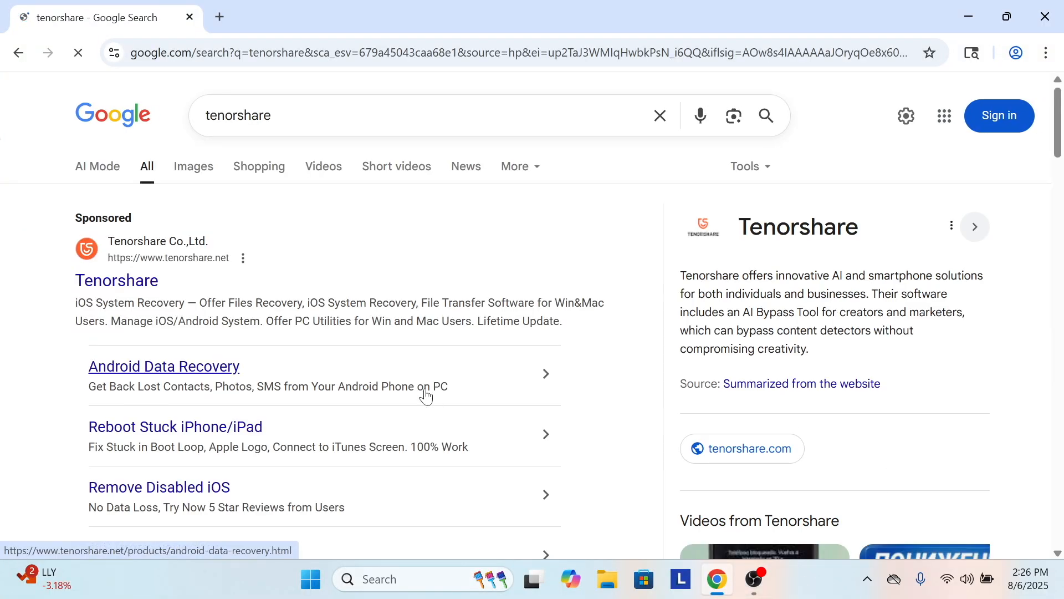
From the sponsored Tenorshare result, reach iCareFone WhatsApp Transfer and start its free Windows download.
left_click(117, 280)
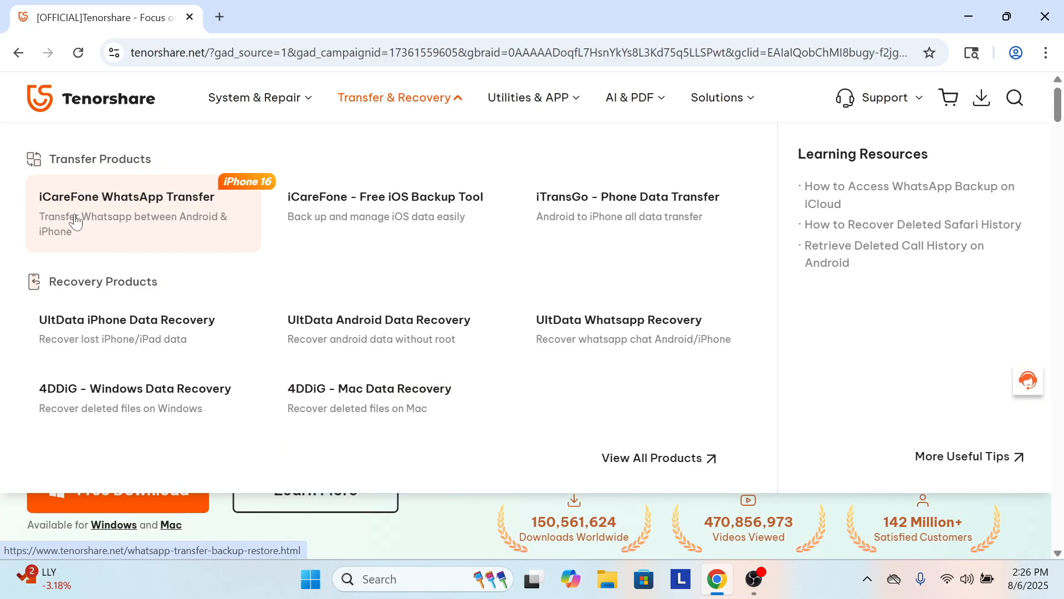
mouse_move(175, 230)
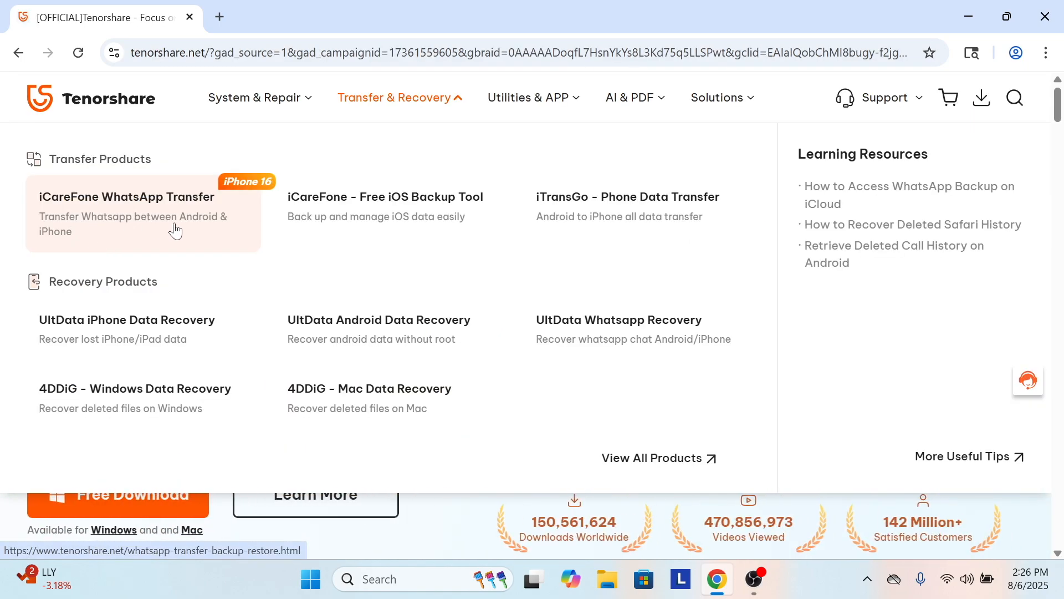
left_click(125, 197)
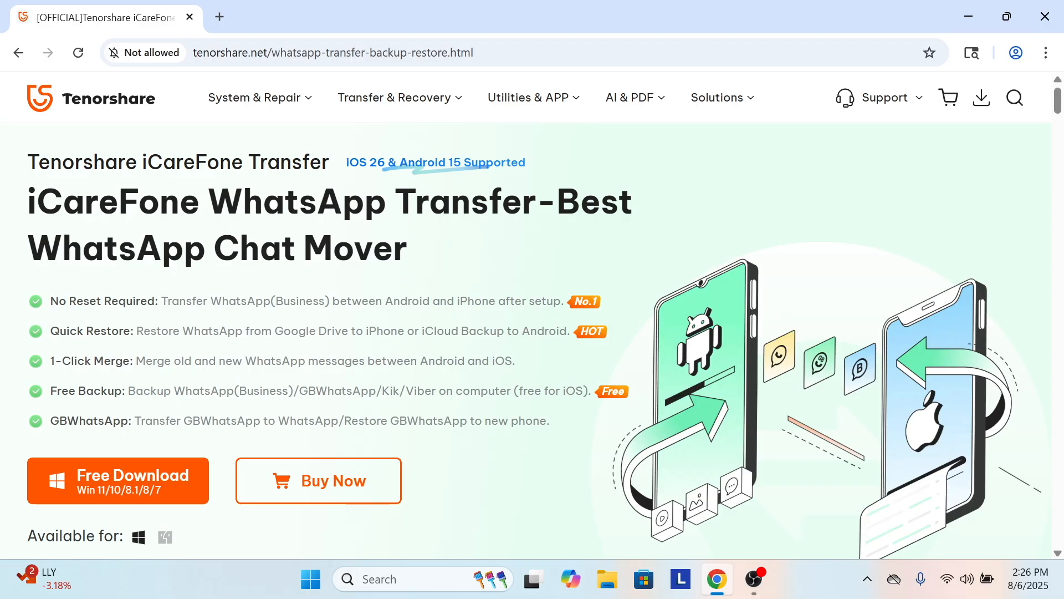
left_click(118, 481)
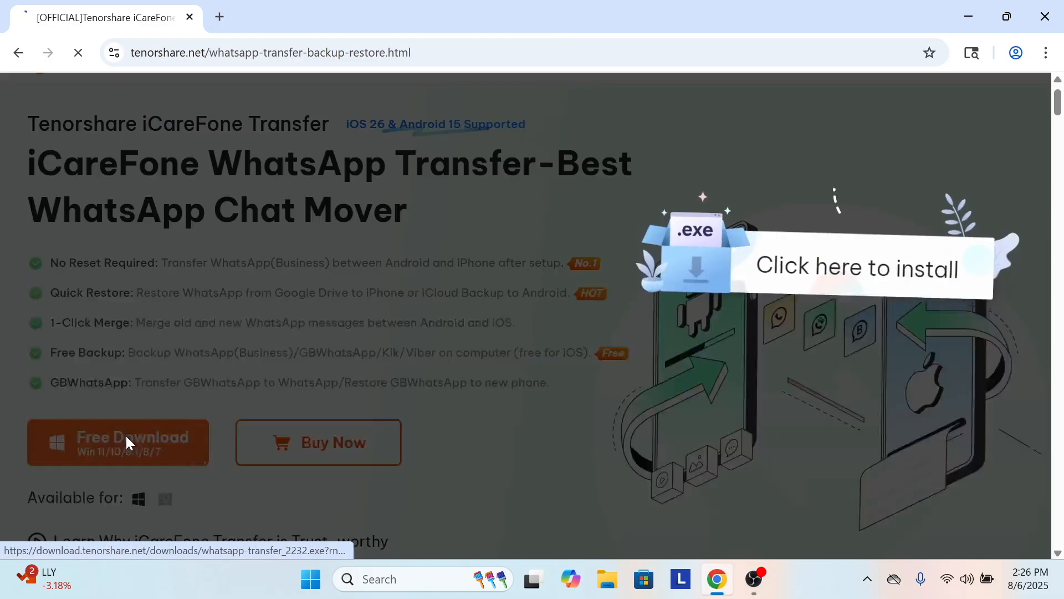
left_click(117, 442)
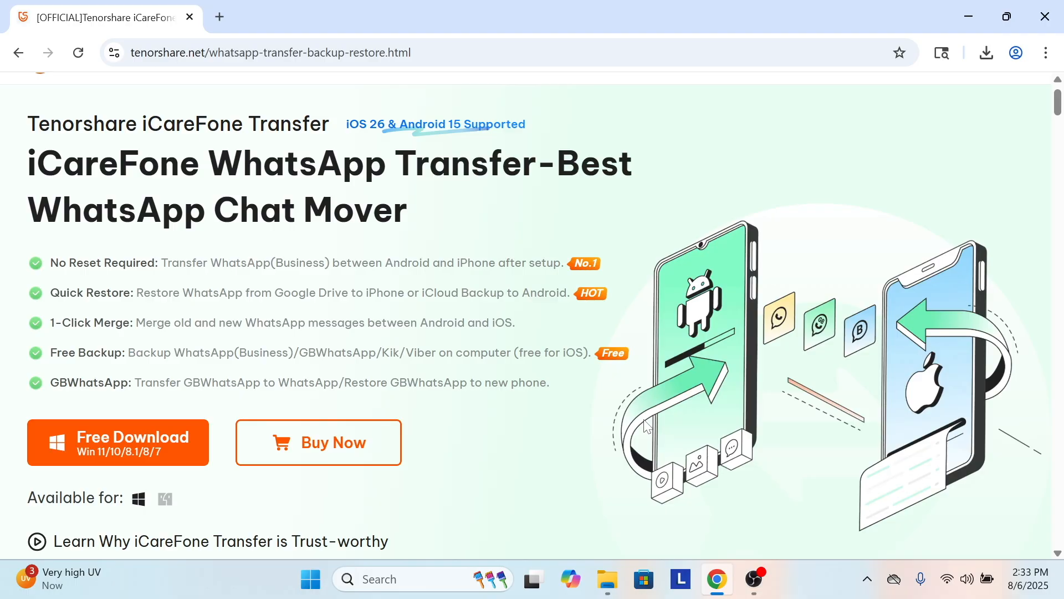
Install and launch iCareFone Transfer, then pick WhatsApp on the Select The Social App screen.
left_click(117, 443)
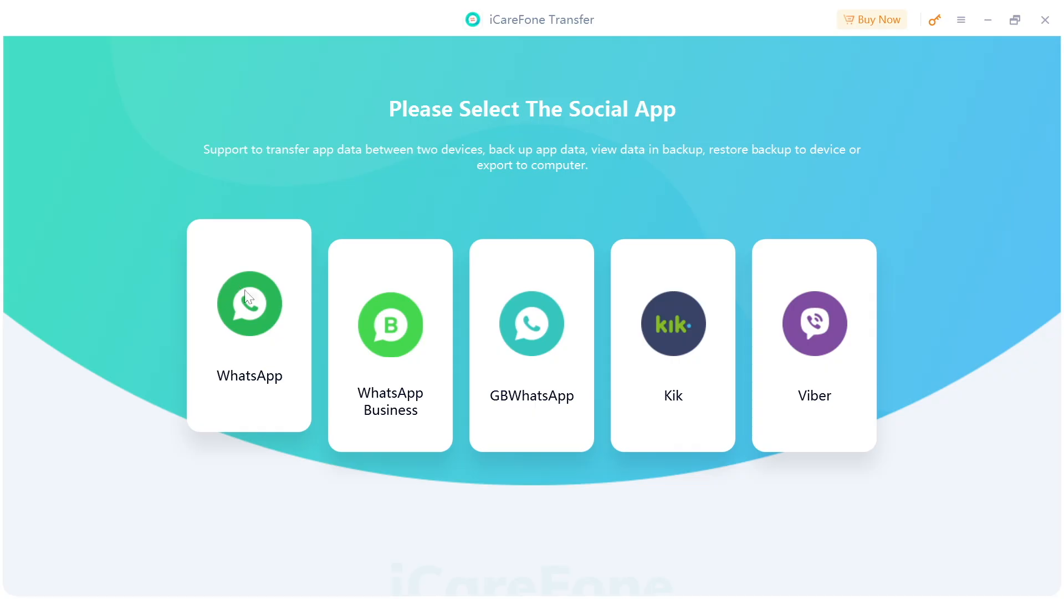
left_click(249, 304)
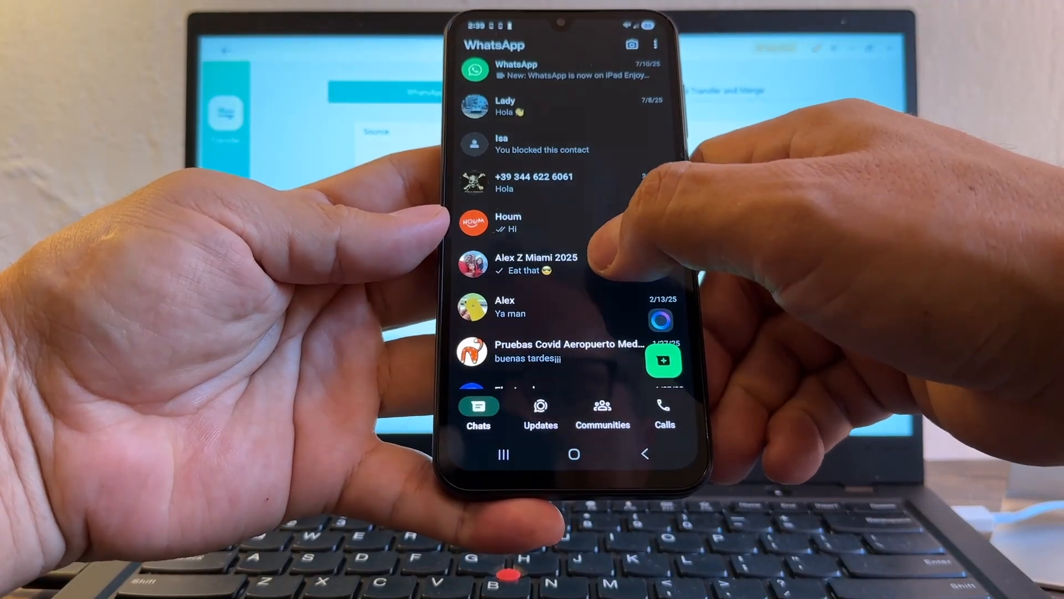
Browse an existing WhatsApp chat on the Android phone, then go into Settings > Chats.
left_click(535, 264)
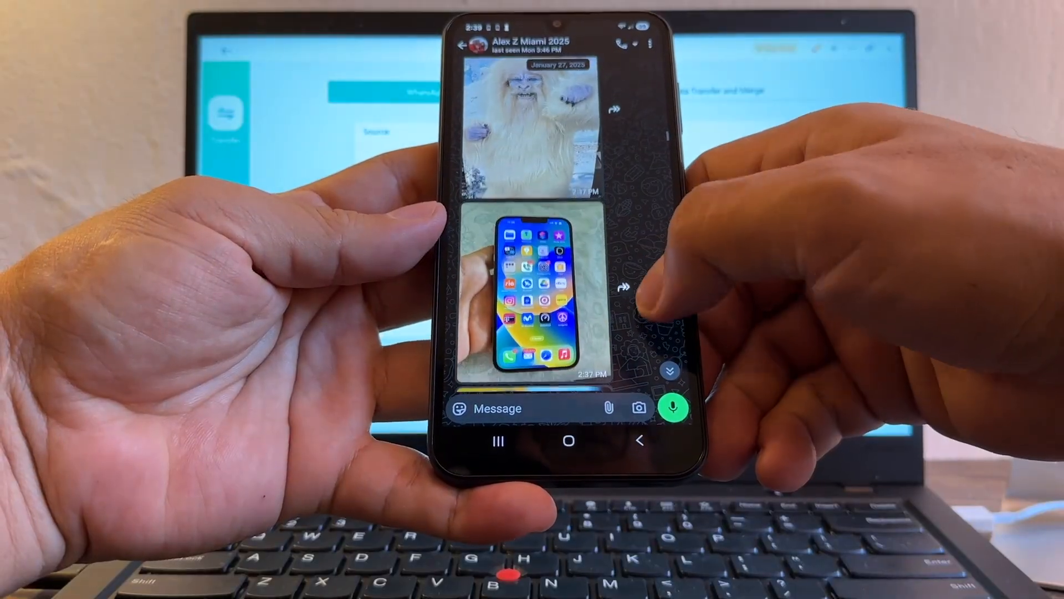
scroll("up", 3)
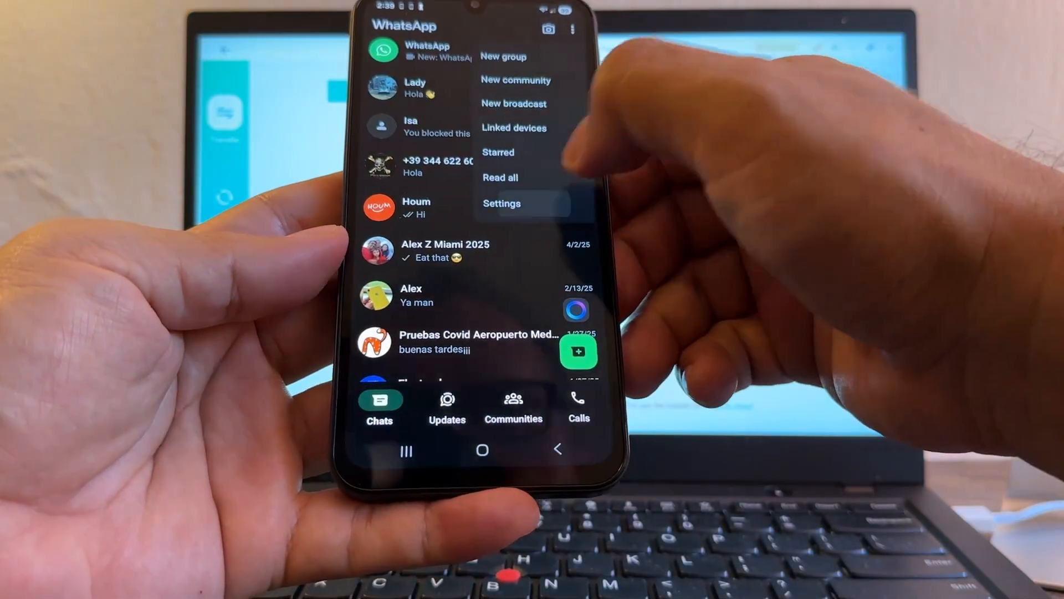
left_click(501, 202)
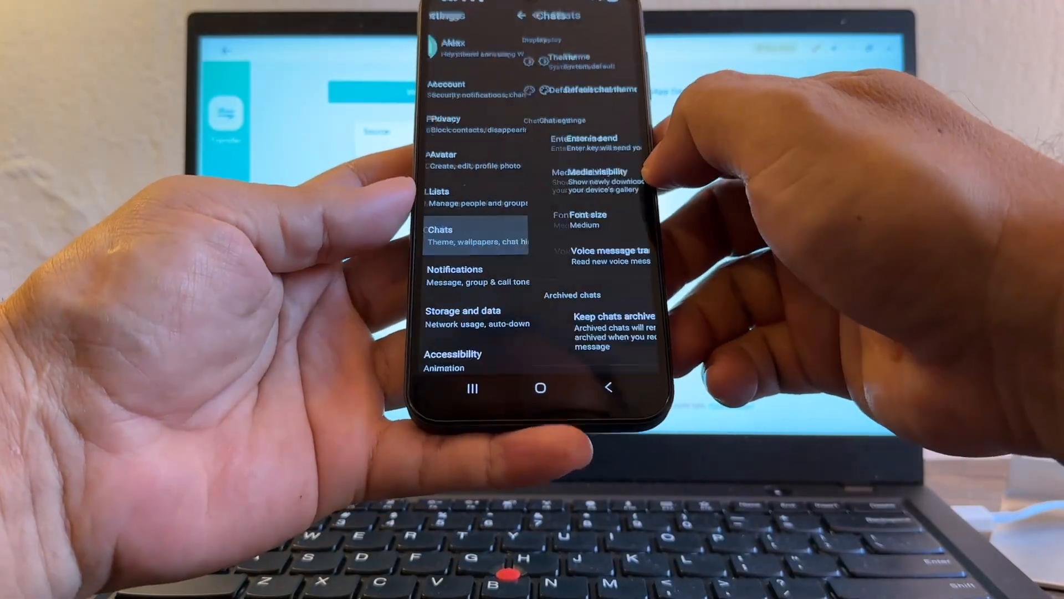